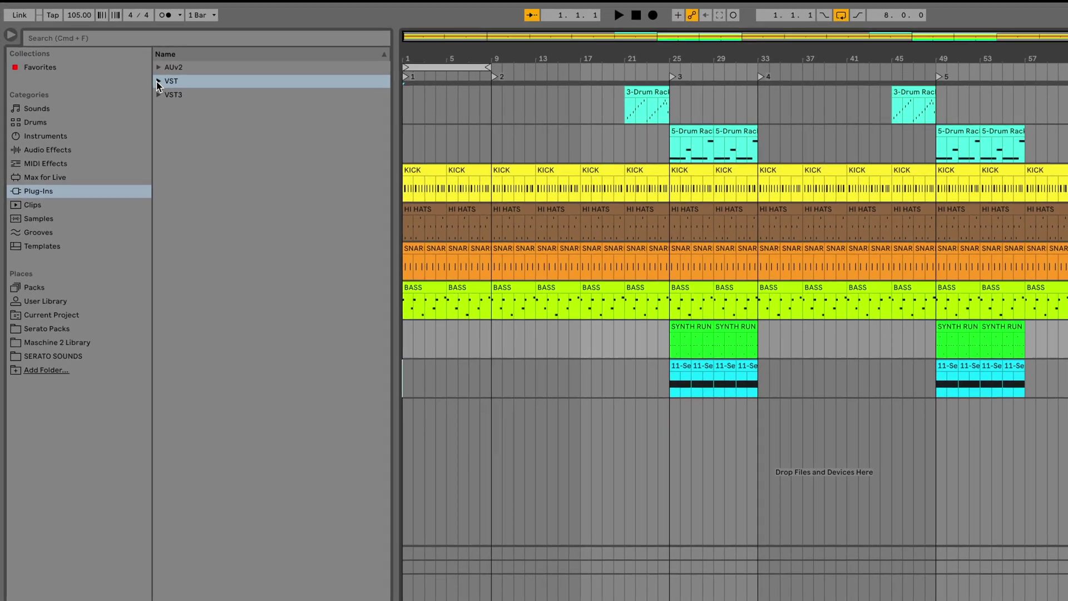
Expand the VST group in the browser's Plug-Ins category to list its plug-ins.
click(158, 81)
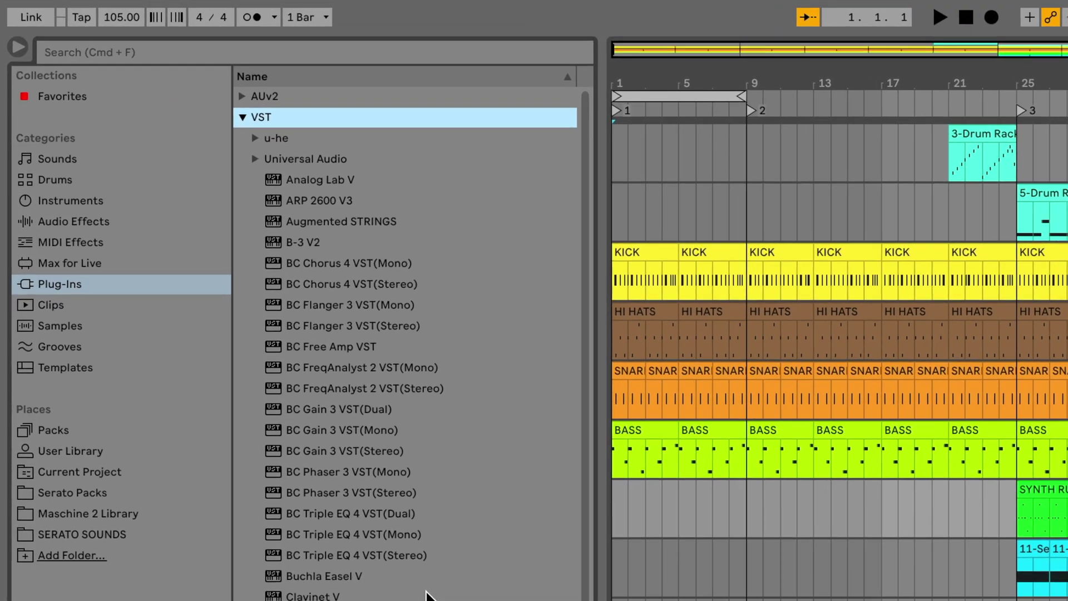
scroll(down, 3)
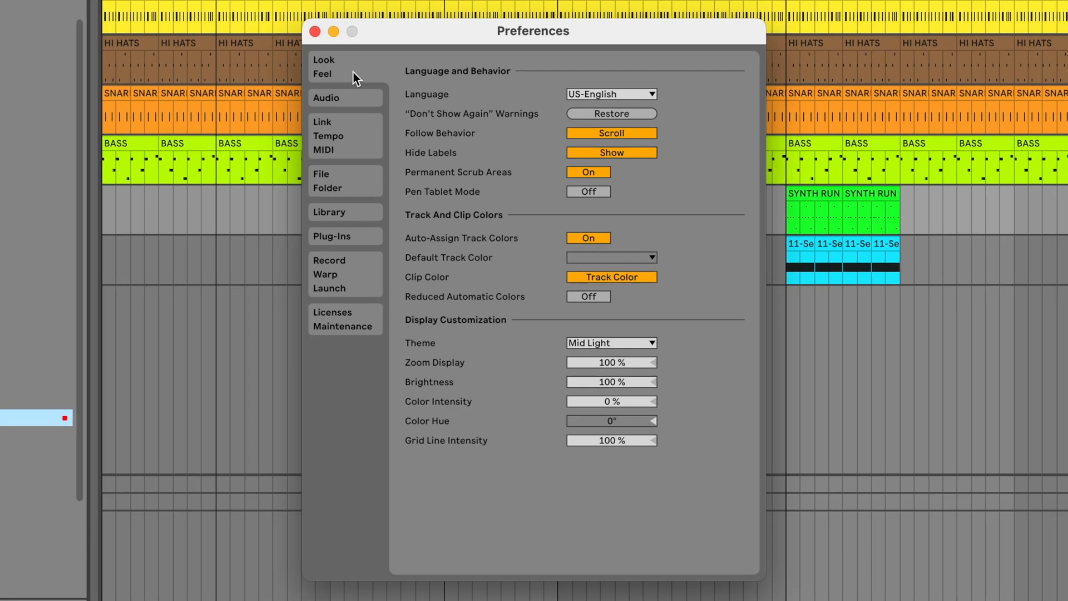
Show the Plug-Ins page of Preferences with its plug-in sources settings.
click(333, 236)
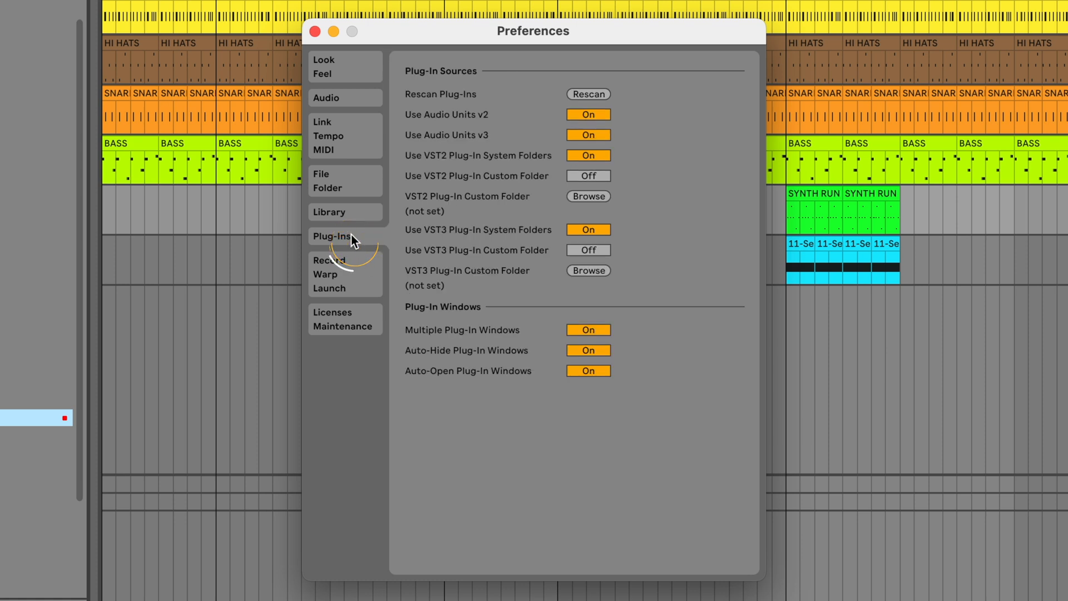
mouse_move(647, 213)
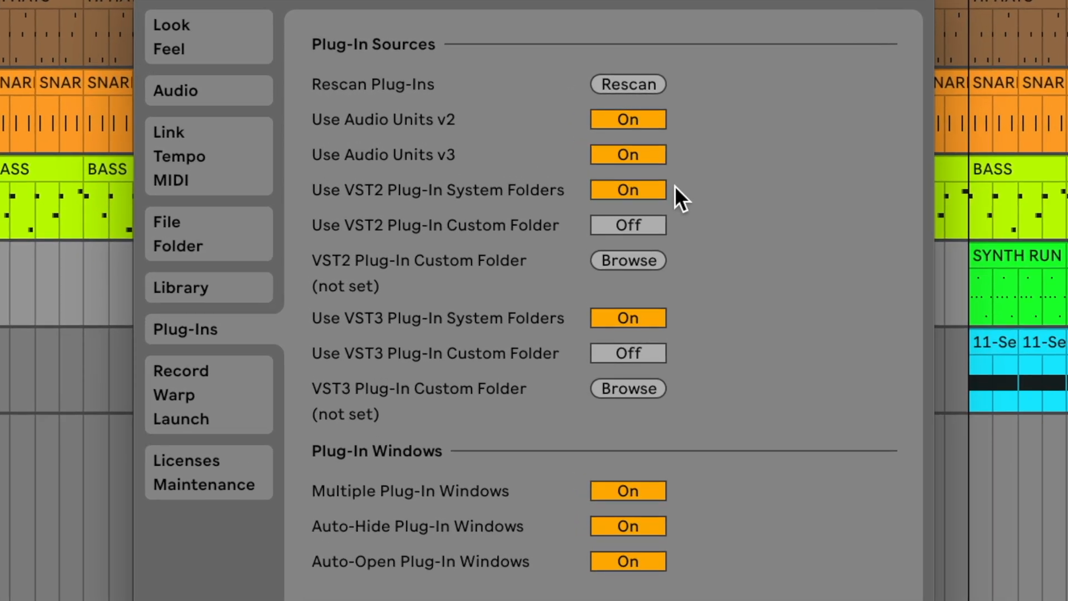
click(627, 190)
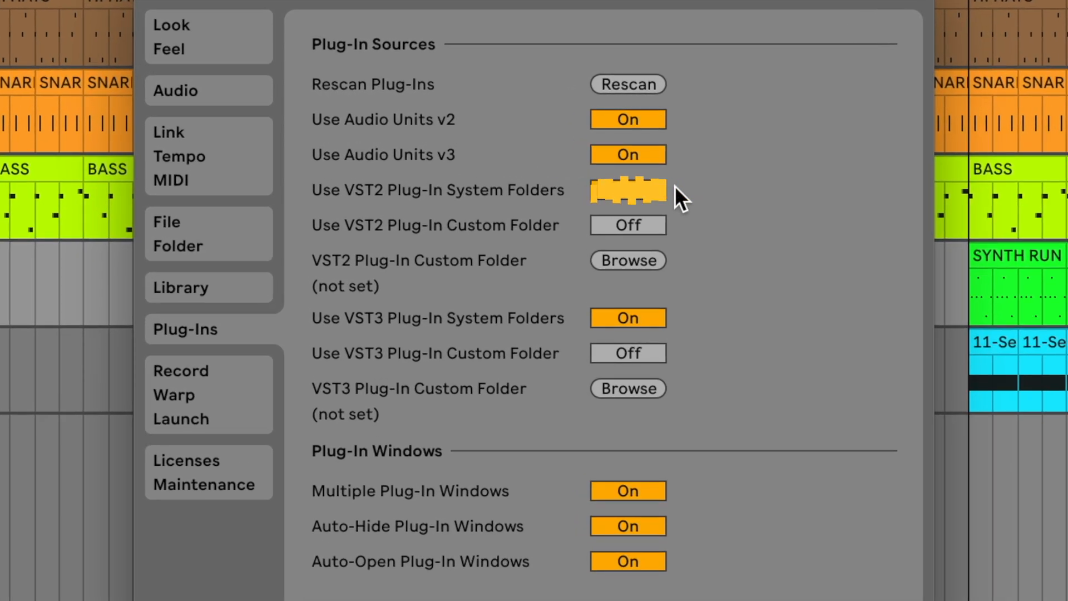
click(627, 189)
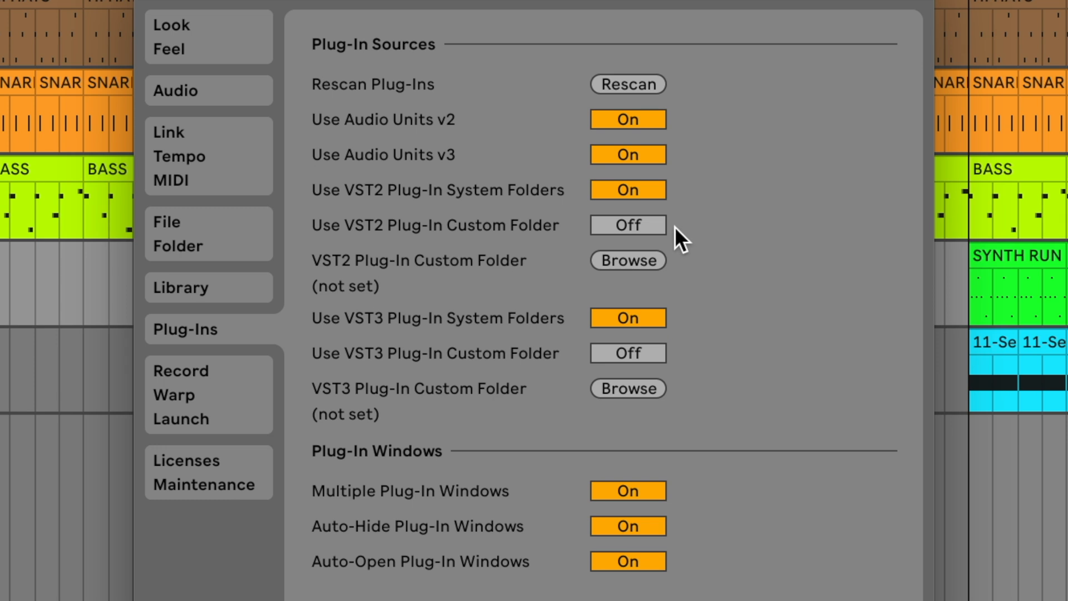
click(626, 225)
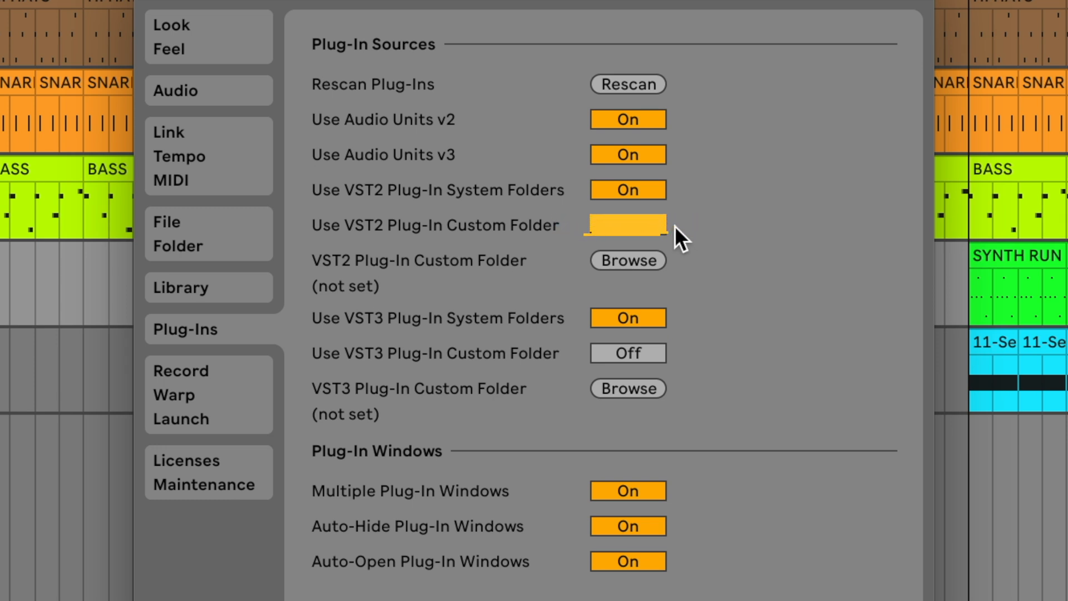
click(626, 225)
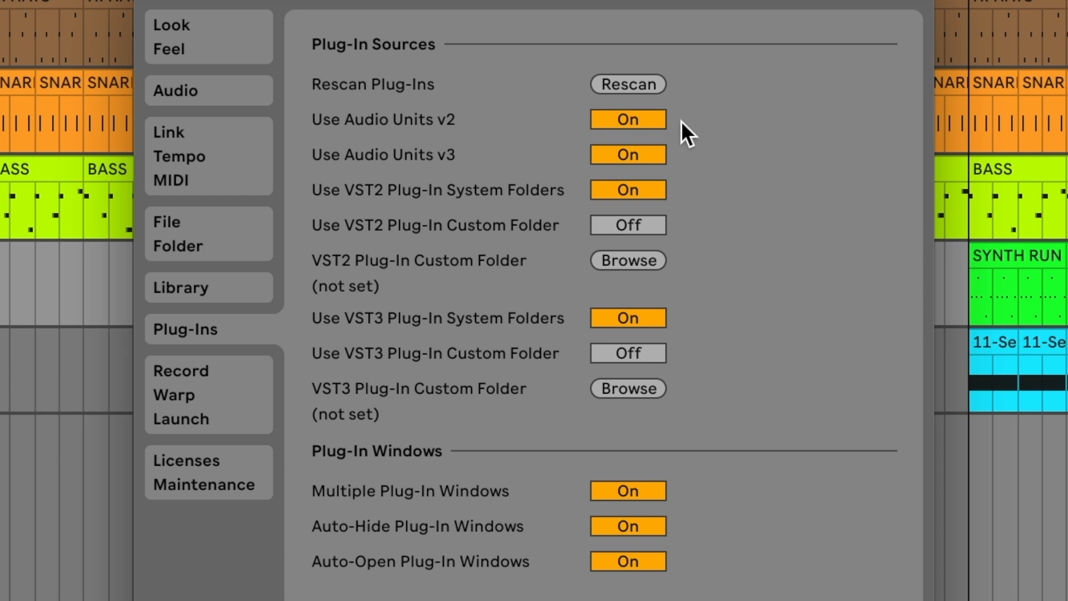
click(626, 119)
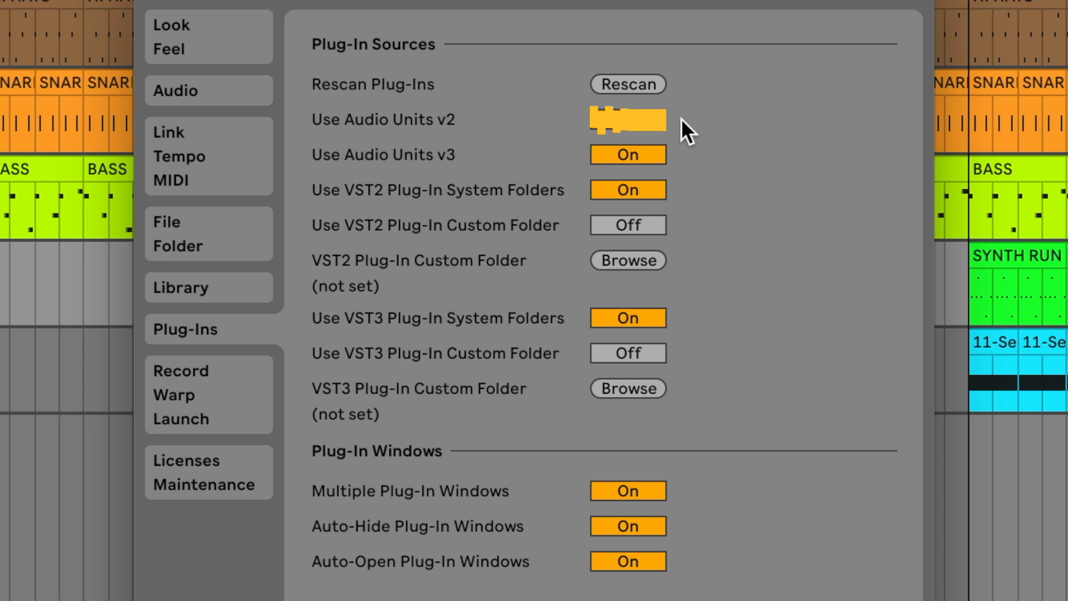
click(626, 119)
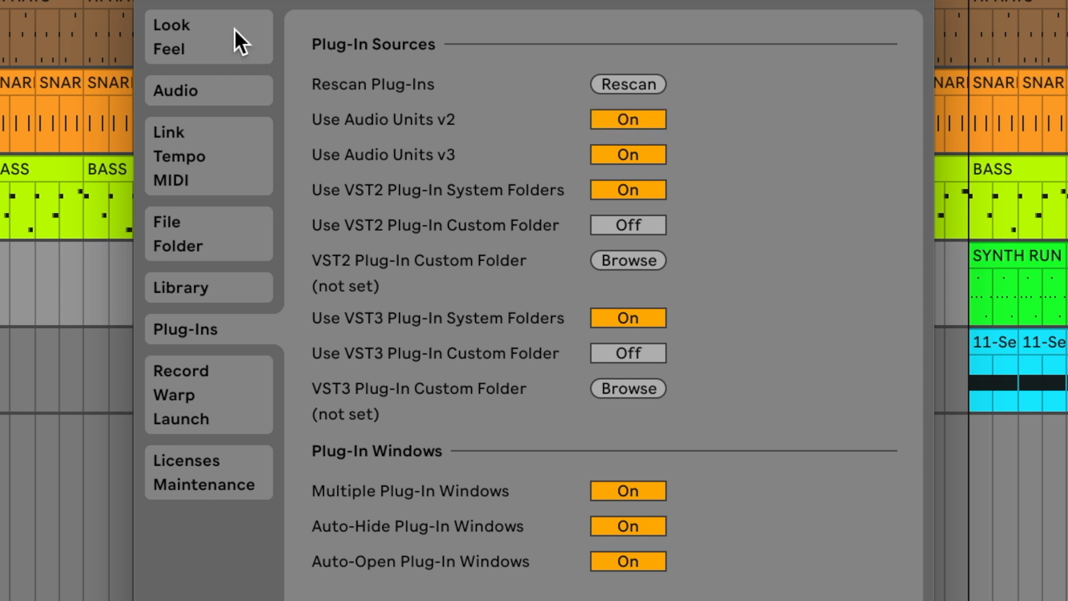